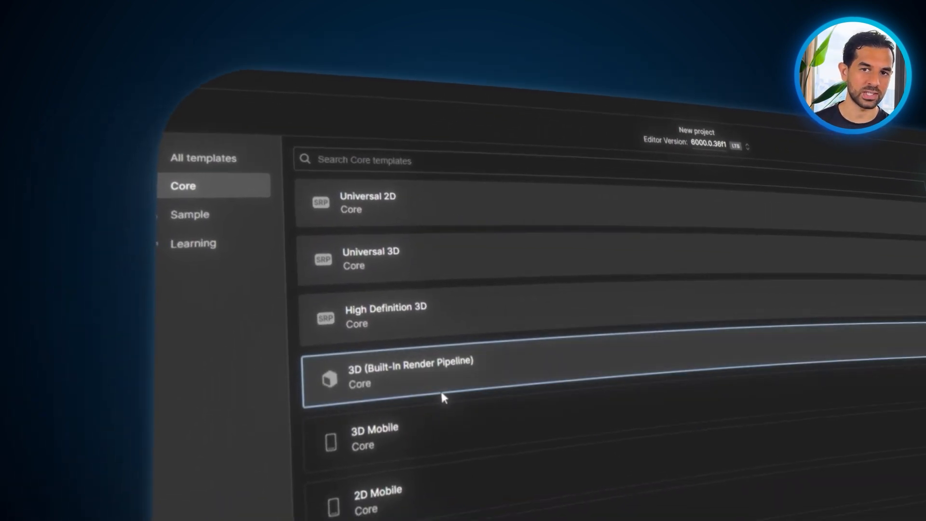
Choose the 3D (Built-In Render Pipeline) template for the new project
left_click(411, 372)
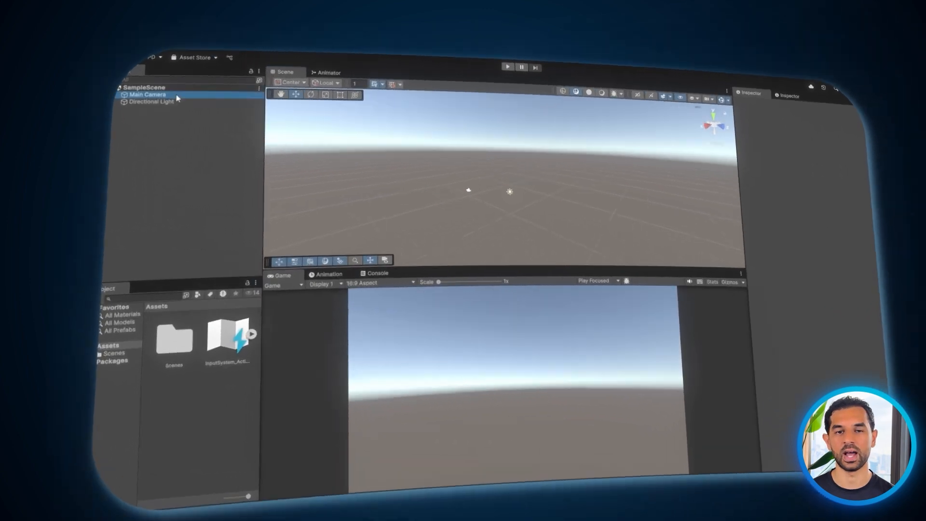
Add a Cube 3D object to SampleScene from the Hierarchy menu
left_click(146, 93)
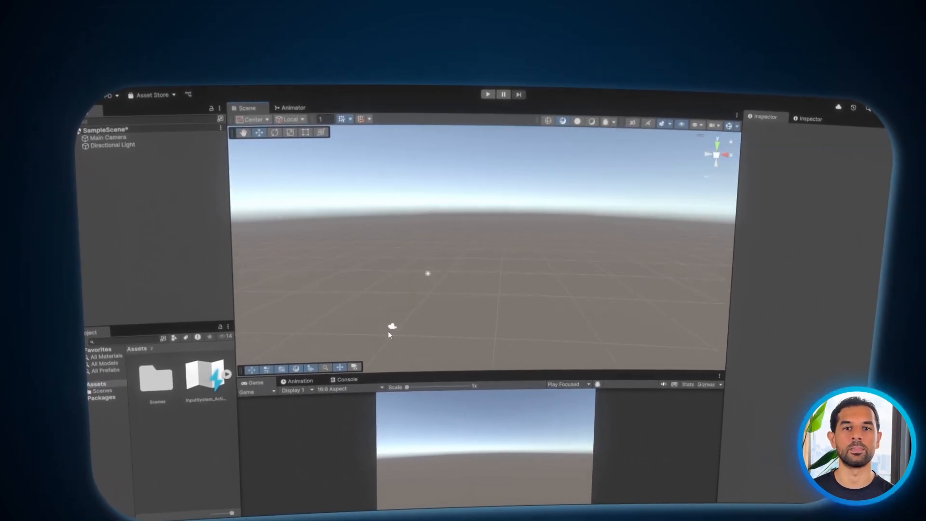
left_click(109, 138)
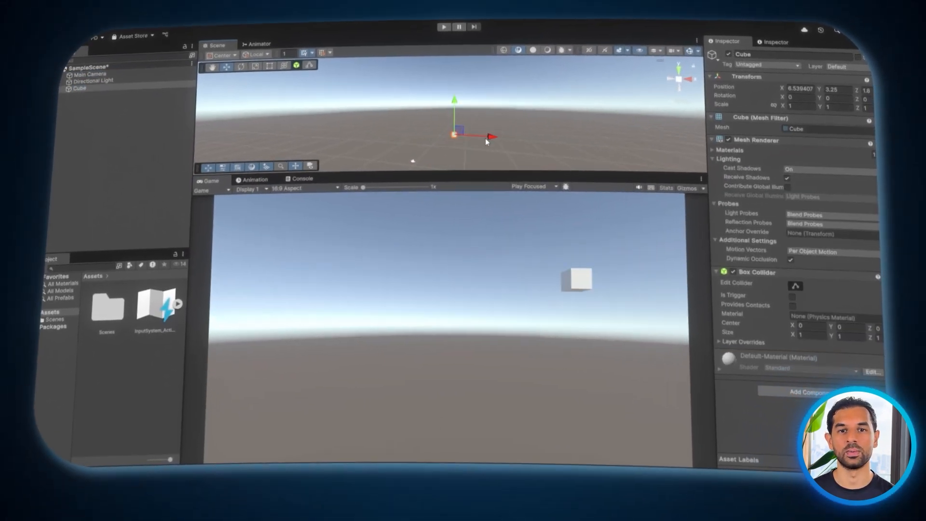
left_click(115, 98)
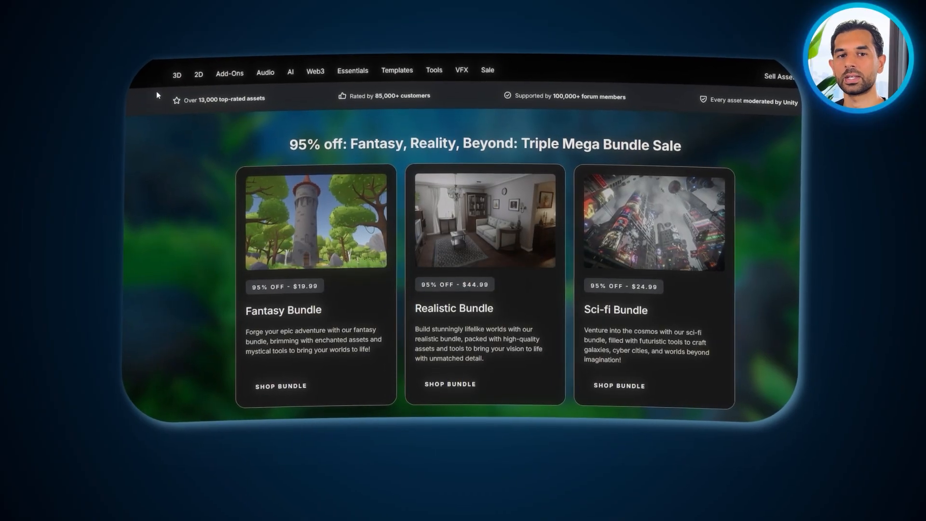
Browse the 3D > Vehicles category of the Asset Store and look through the results
left_click(177, 75)
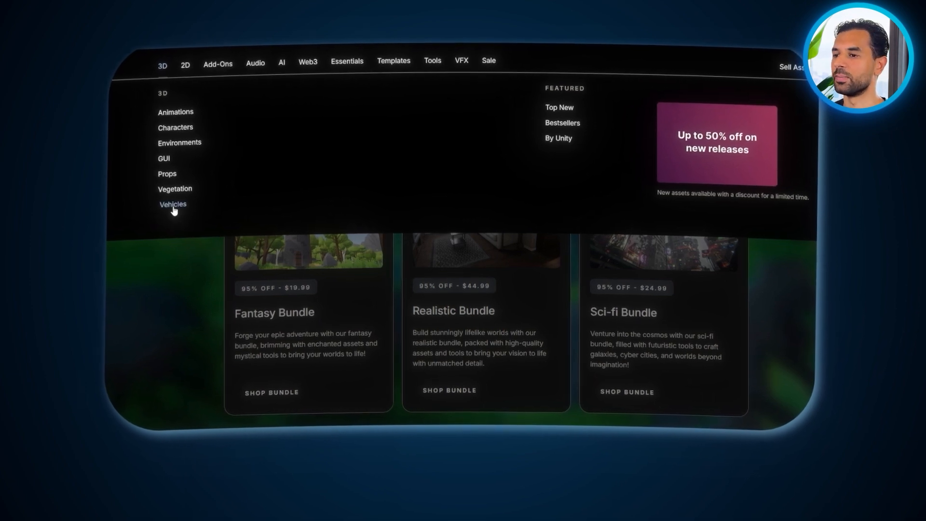
left_click(172, 204)
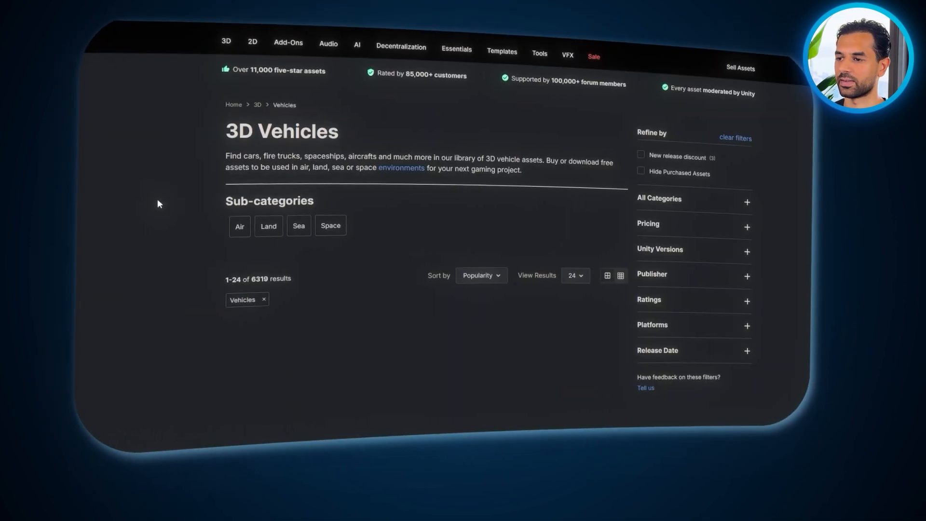
scroll("down", 3)
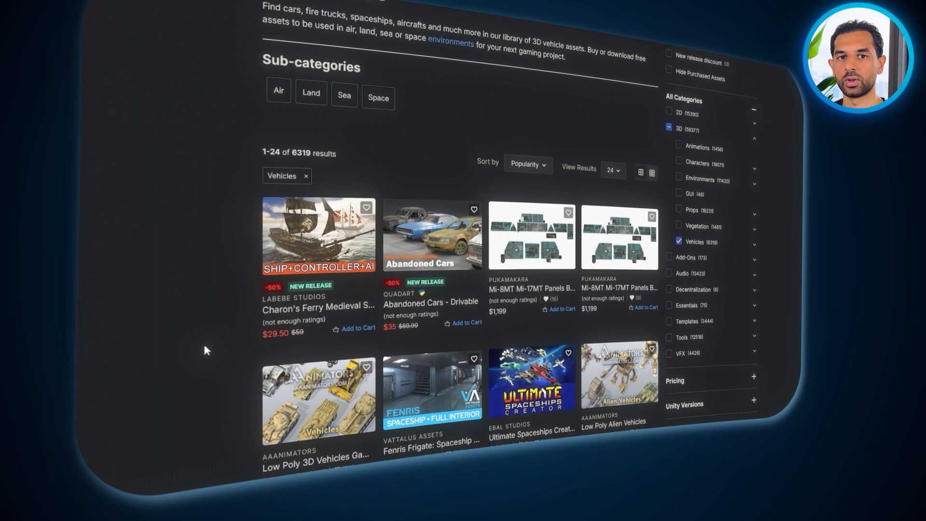
scroll("down", 3)
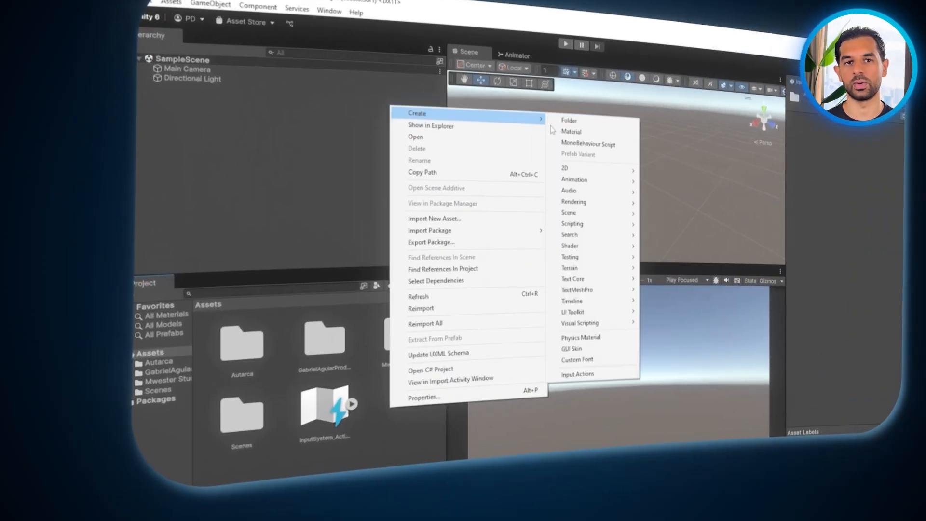
Show the Create submenu for new assets in the project's Assets folder
left_click(568, 120)
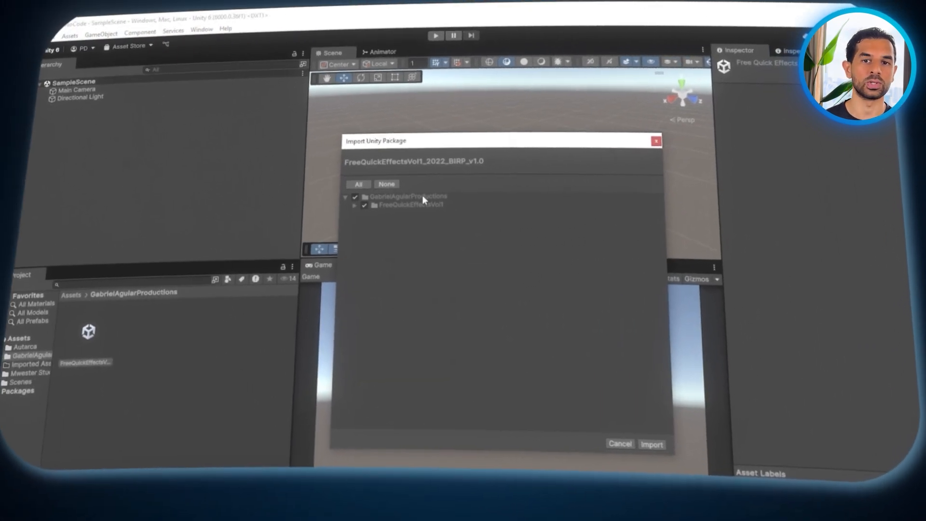
Import AllSky Free from My Assets, leaving the Night MoonBurst skies unticked
left_click(651, 443)
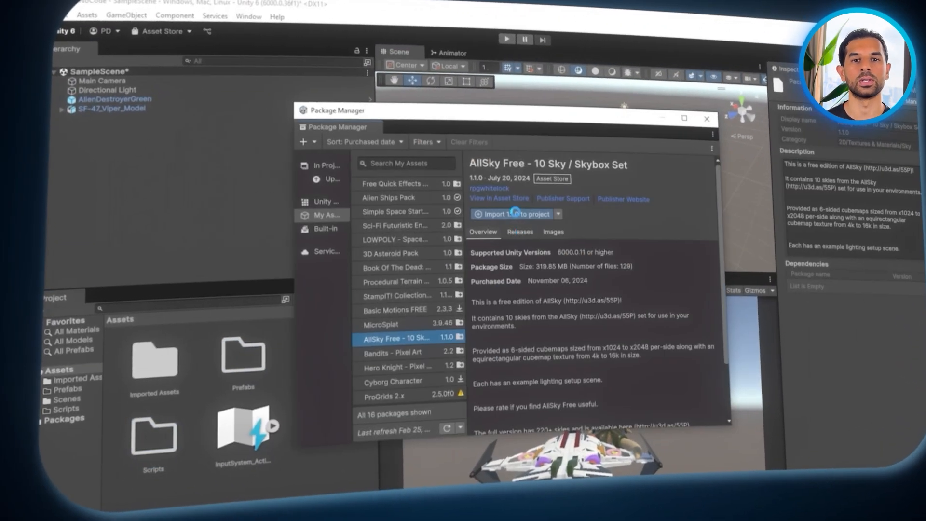
left_click(510, 214)
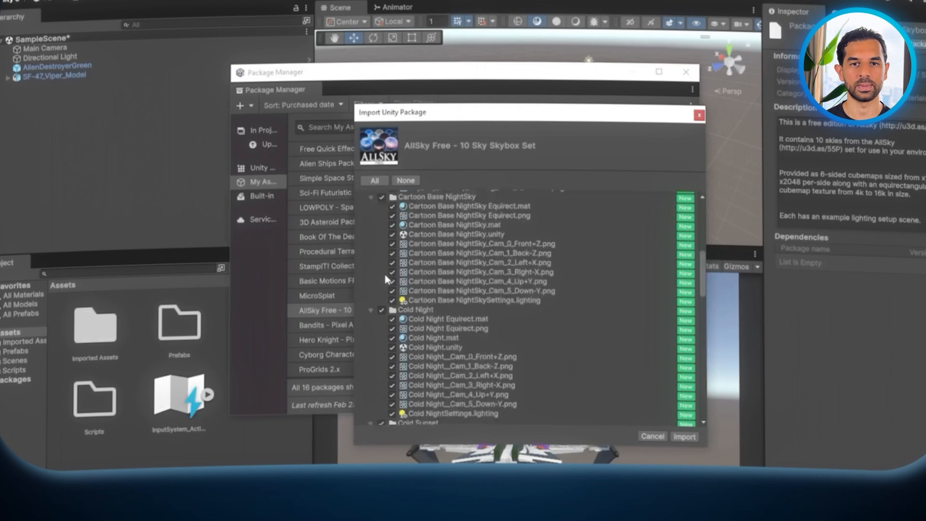
scroll("up", 3)
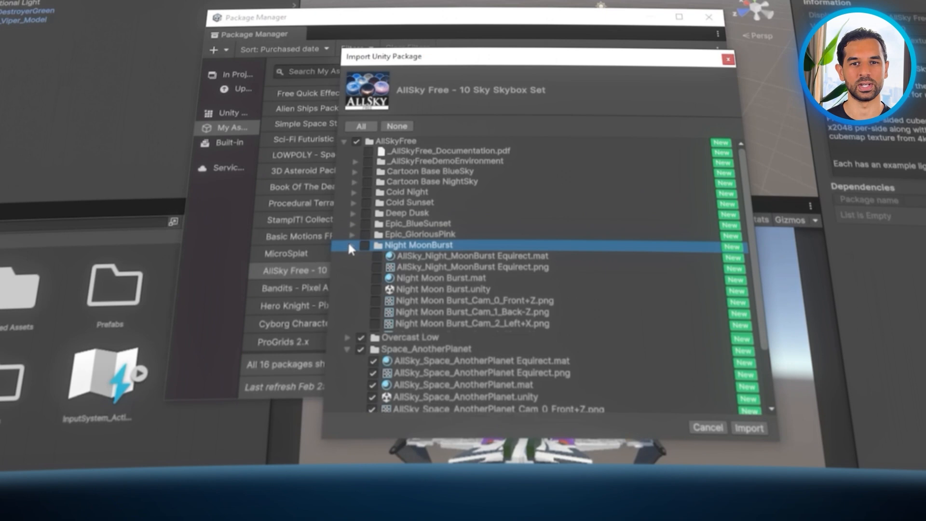
left_click(748, 427)
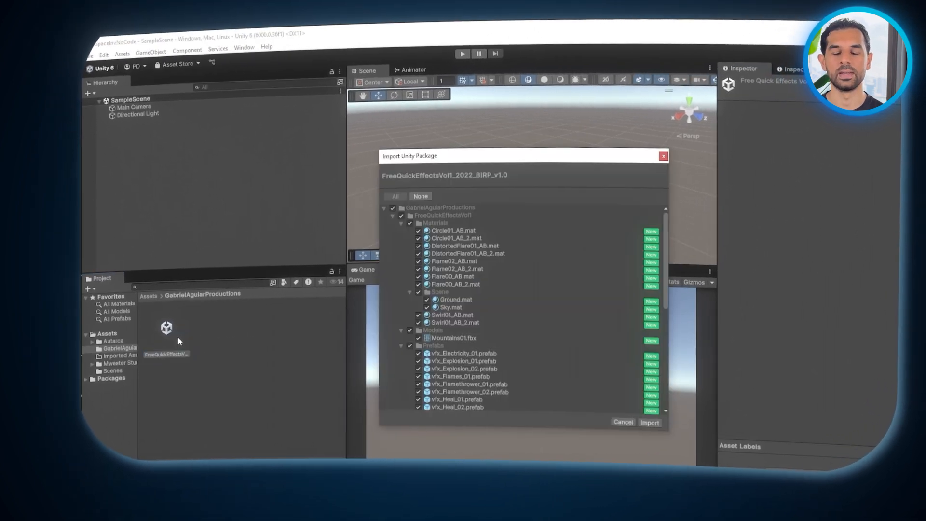
Import every item of the FreeQuickEffectsVol1 package after reviewing its list
scroll("down", 3)
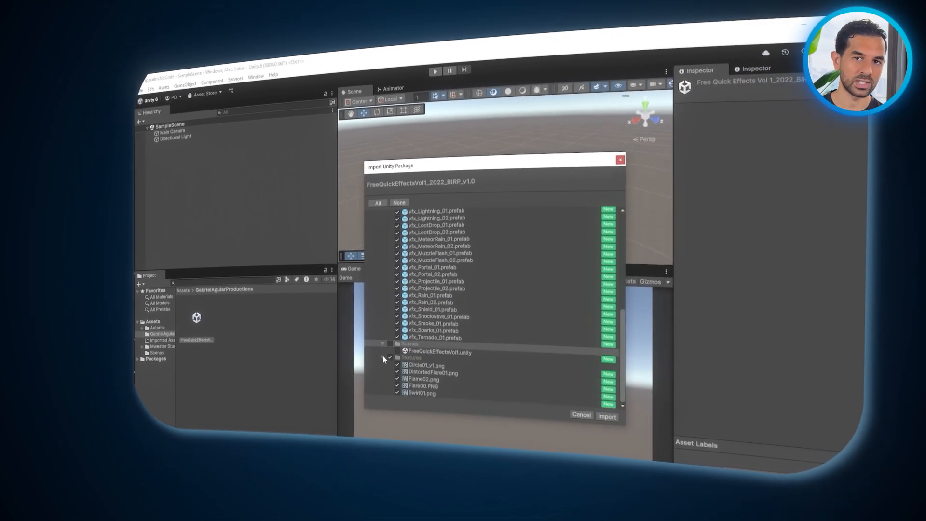
left_click(606, 415)
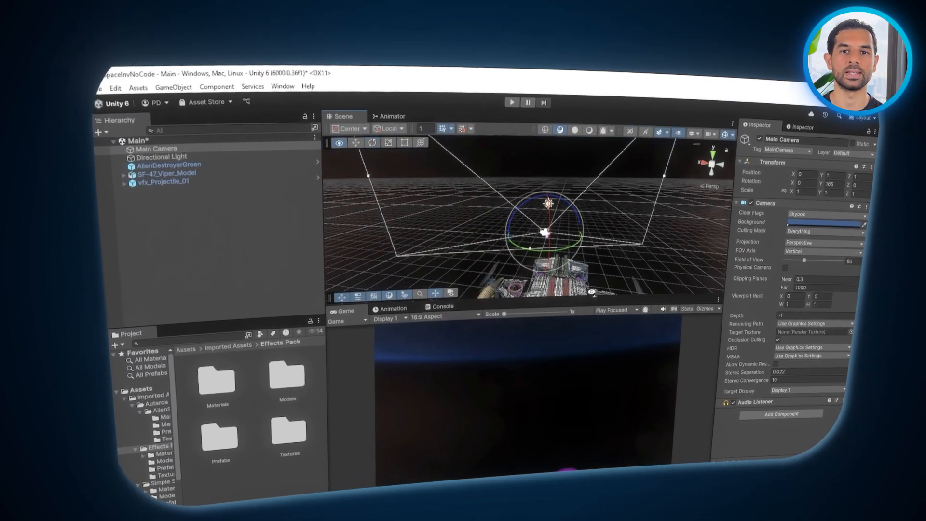
Add vfx_Projectile_01 from Effects Pack Prefabs to the scene and select the SF-47 Viper ship
left_click(167, 173)
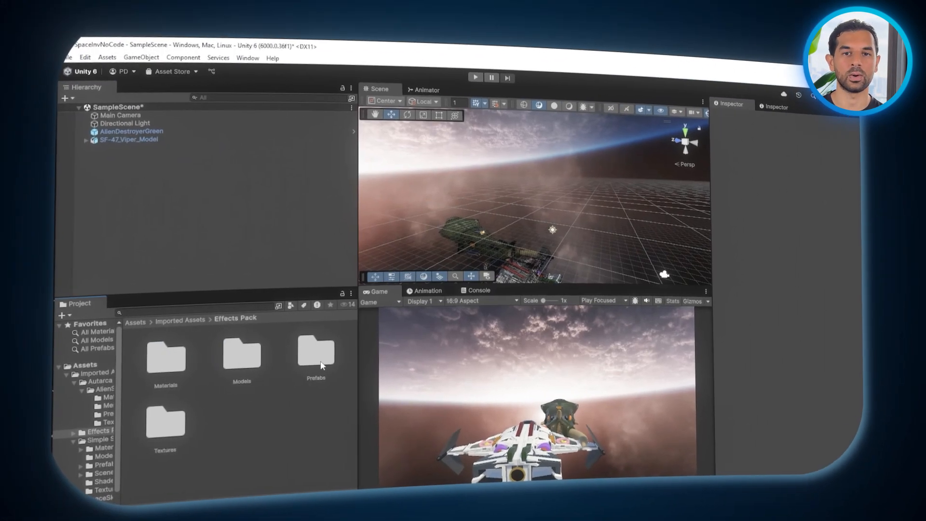
double_click(315, 352)
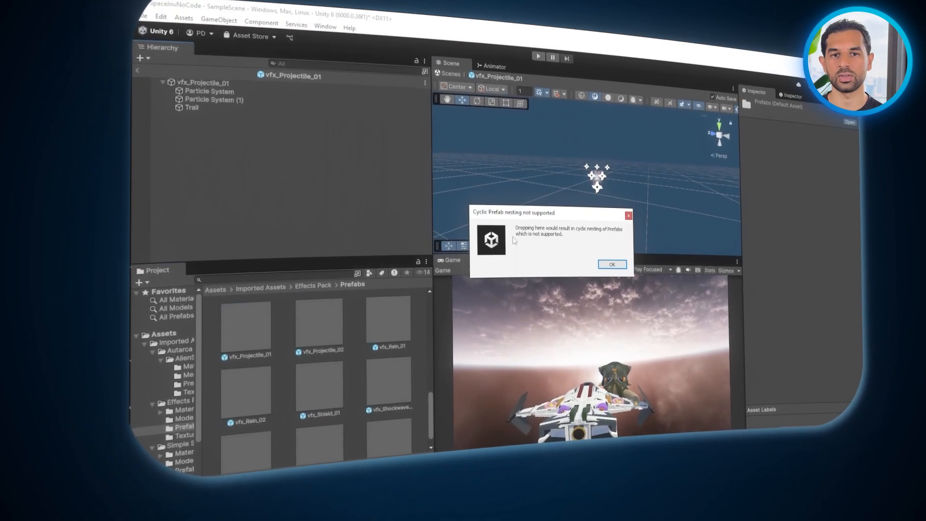
left_click(612, 264)
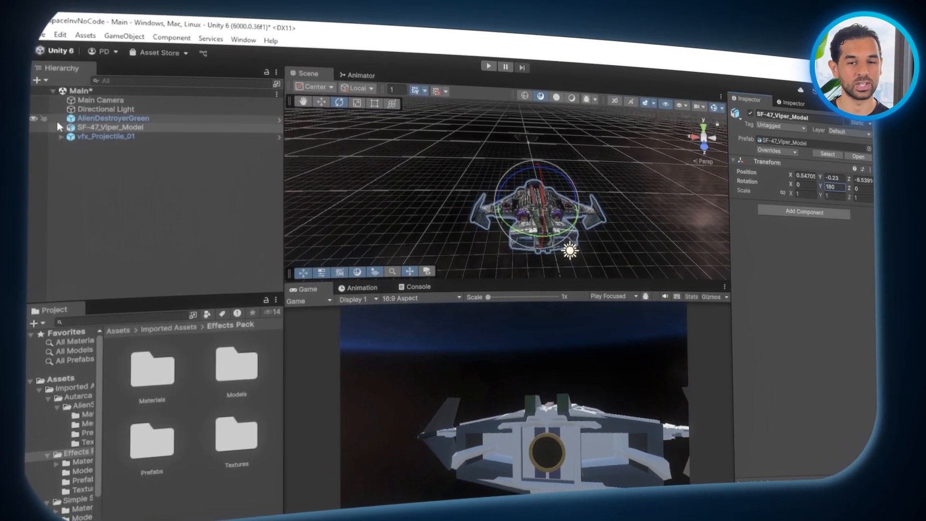
left_click(72, 101)
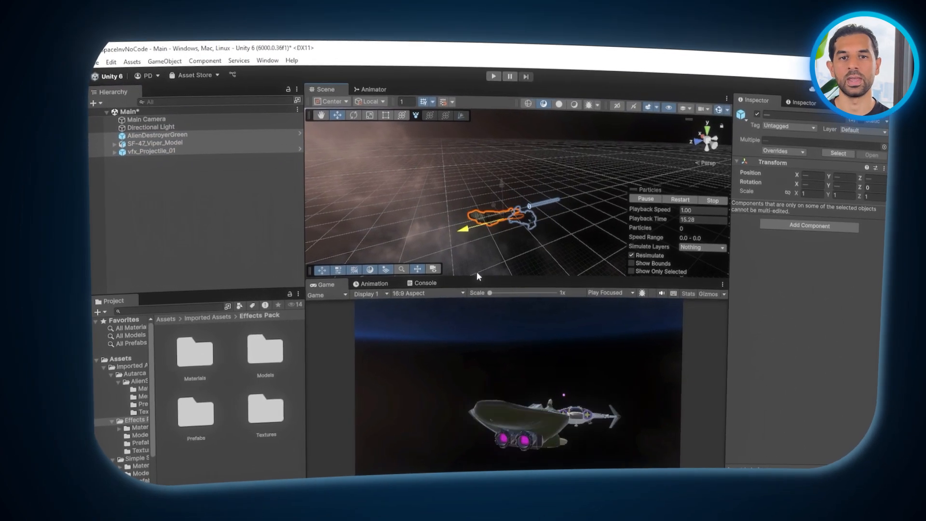
Rename the scene objects to Player, Enemy and Projectile via the Hierarchy
right_click(156, 159)
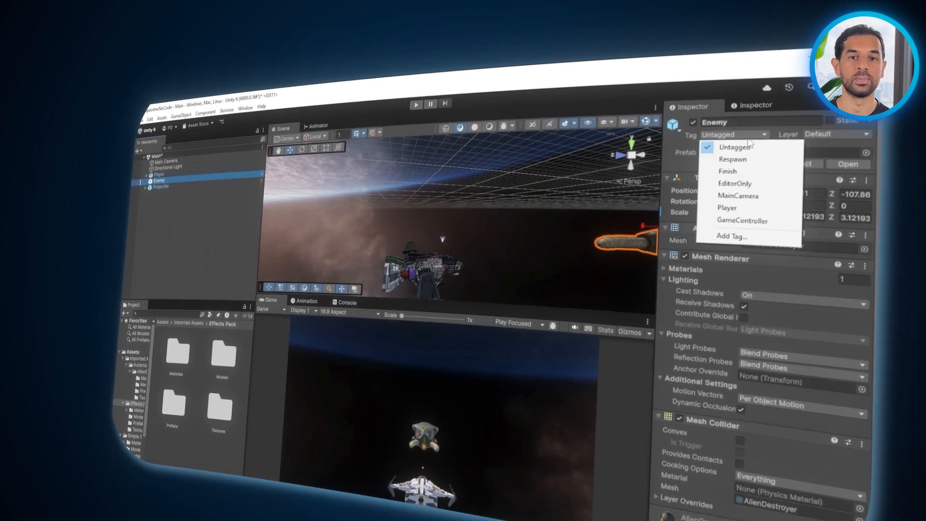
Give the Enemy a Rigidbody and create an empty child object under PlayerCharacter
left_click(732, 236)
type("rigi")
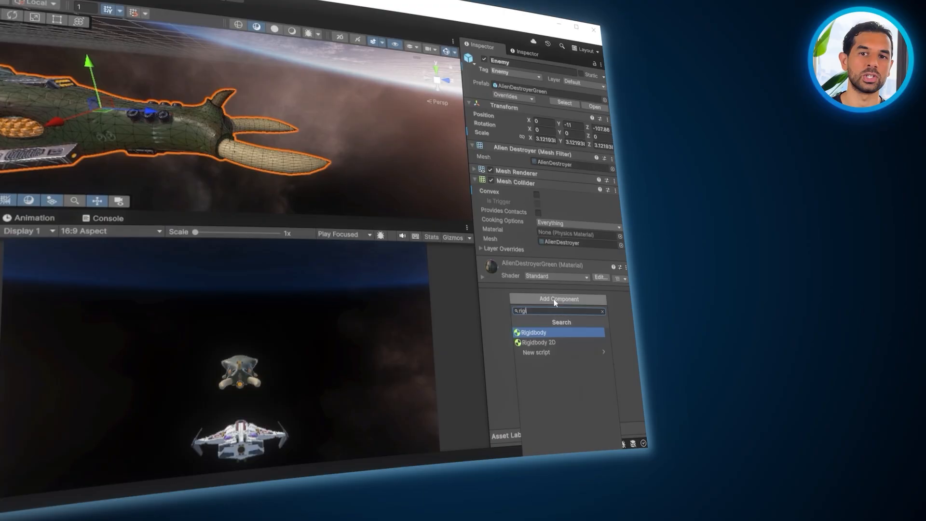
left_click(533, 332)
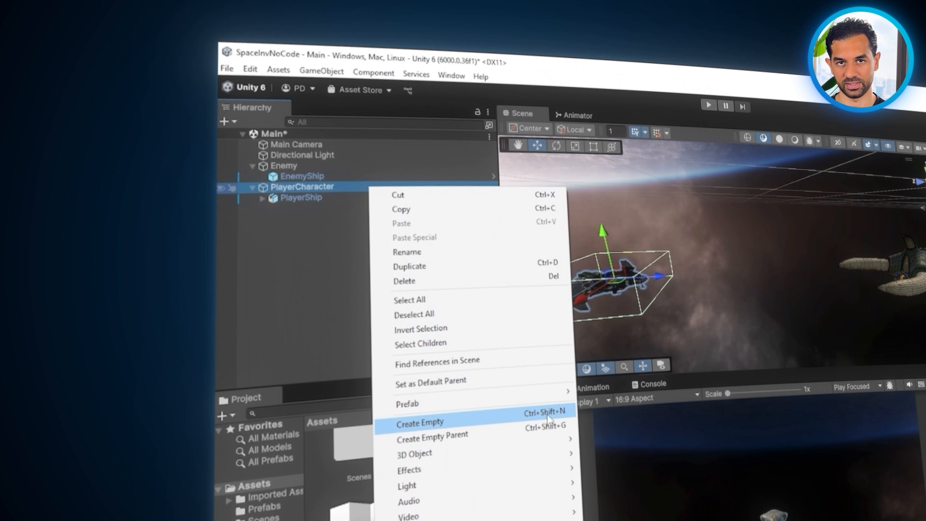
left_click(419, 423)
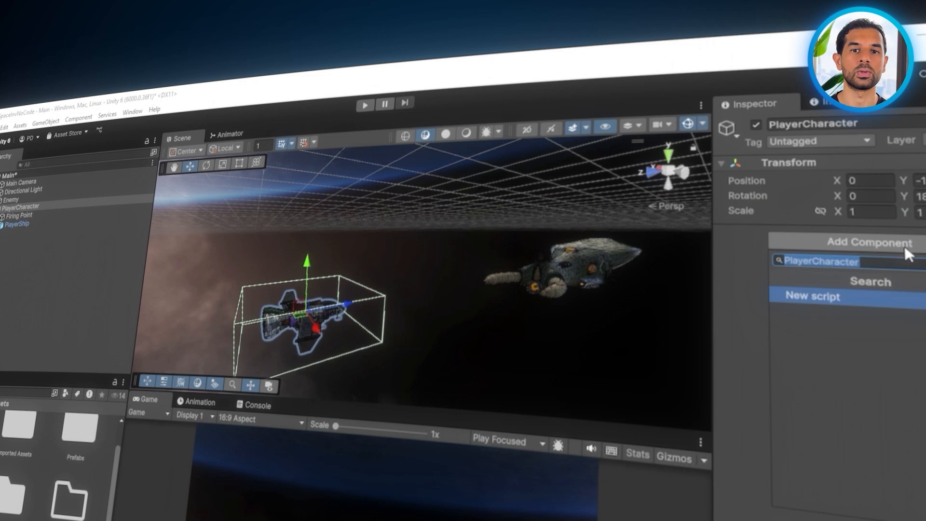
Attach a new PlayerCharacter script to the object and open it for editing
left_click(812, 296)
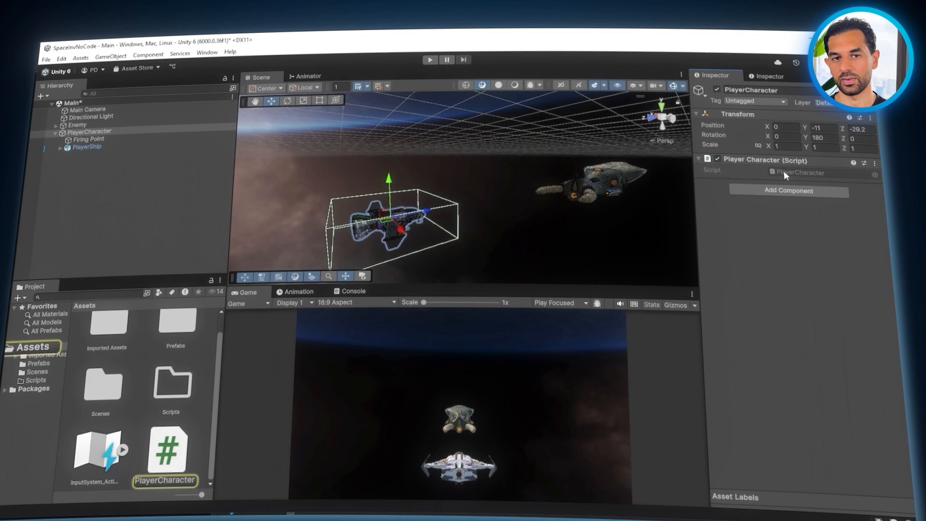
double_click(167, 452)
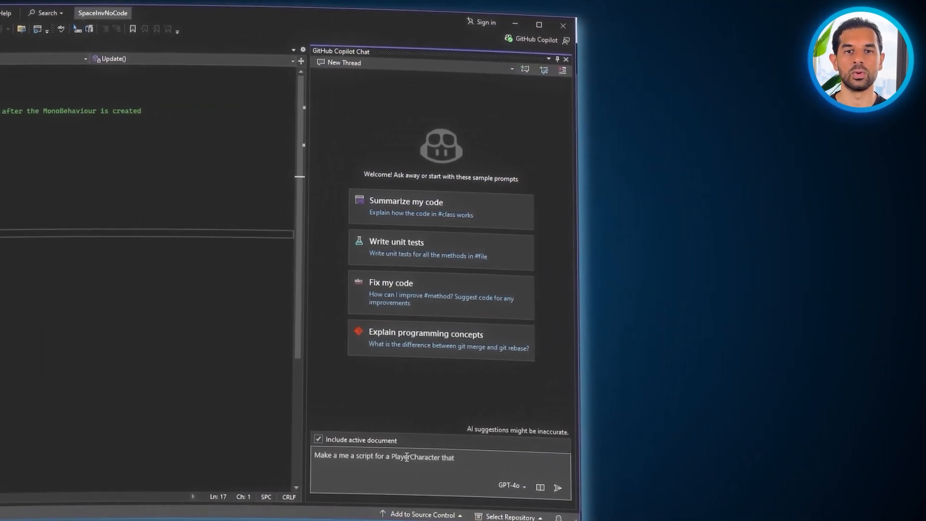
Write a Copilot prompt for a PlayerCharacter moving only left/right with a slight banking rotation
type("moves only to the left and right and")
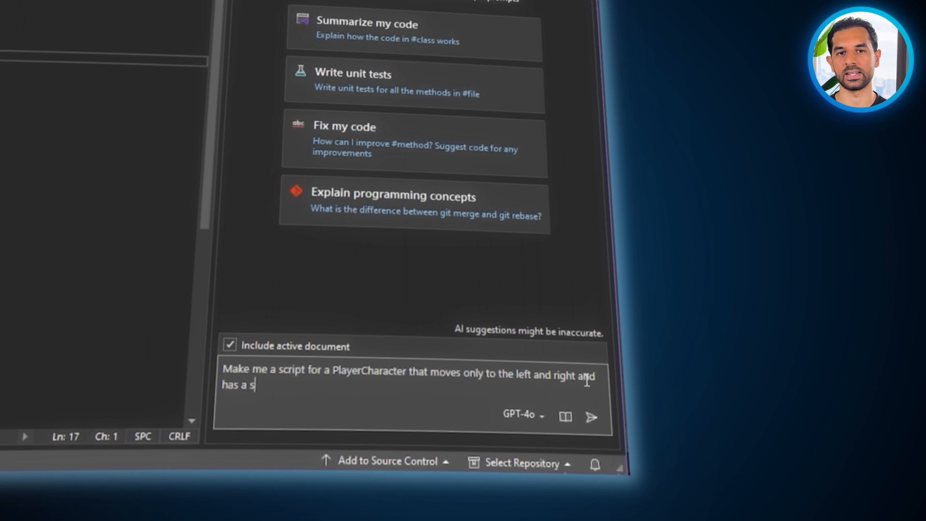
type("banking animation\"")
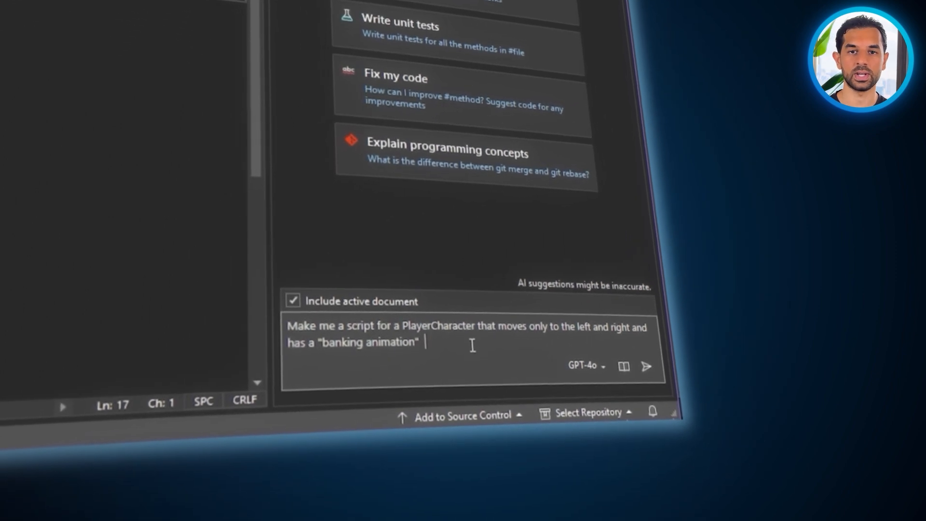
type("that moves the rotation slightly left/right d")
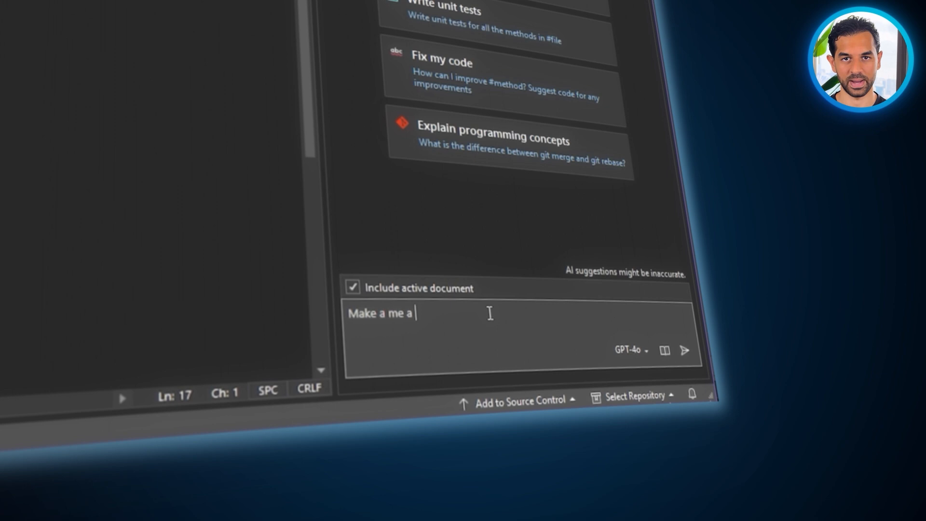
type("script for a PlayerCharacter that moves only on t")
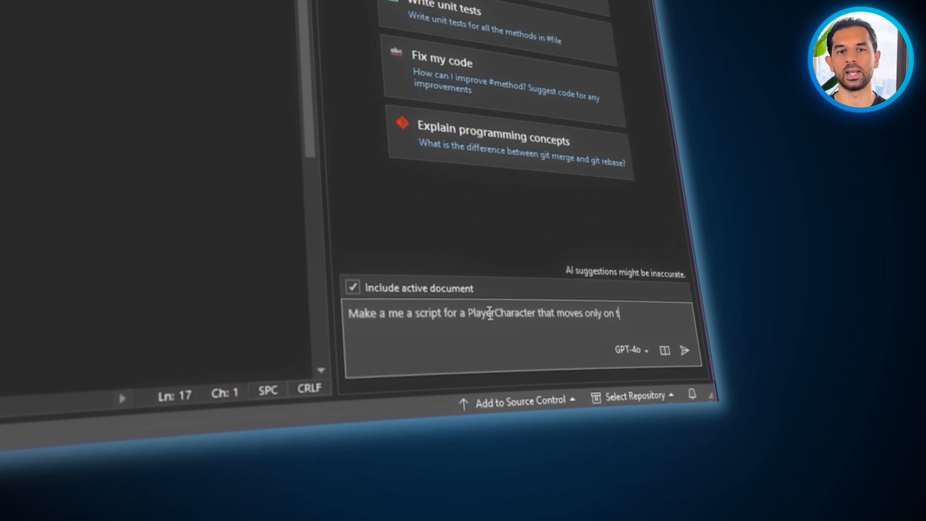
type("he left and right and has a s")
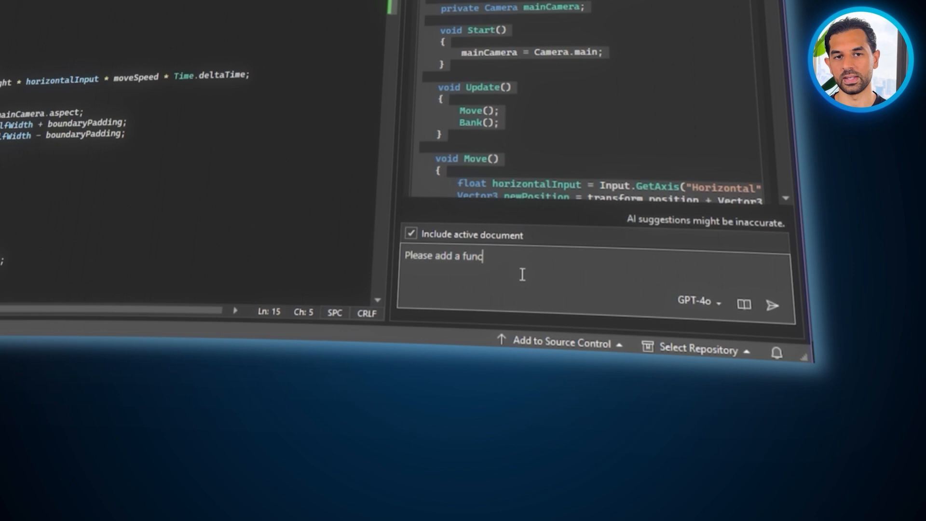
Send Copilot a follow-up asking for projectile firing with a velocity force and a Destroy function on hit
type("tion that allows the player to fire a")
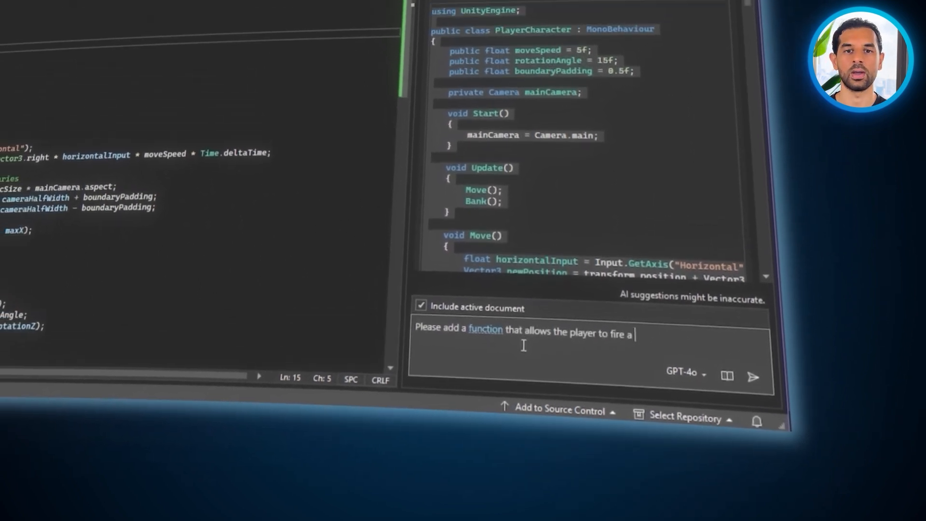
type("projectile that can be referenced in the editor.")
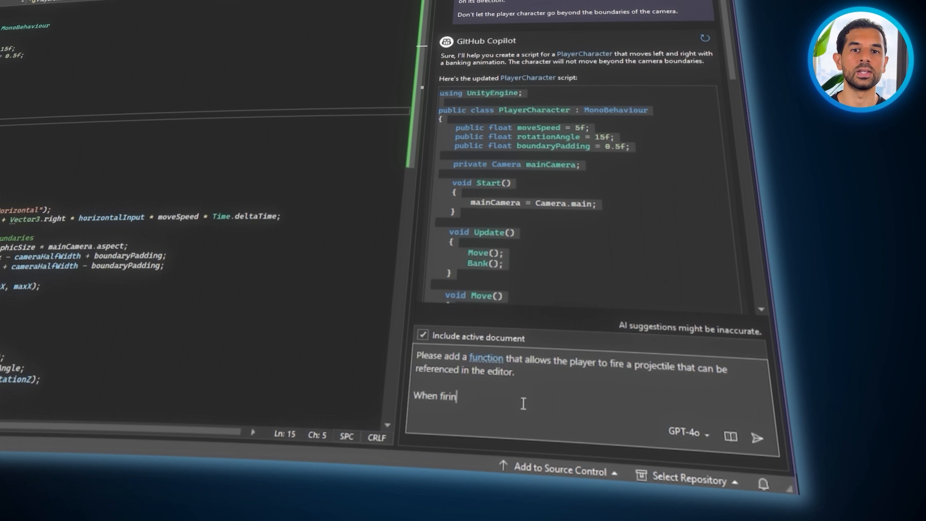
type("g, apply a force velocity only on the Z-axis.")
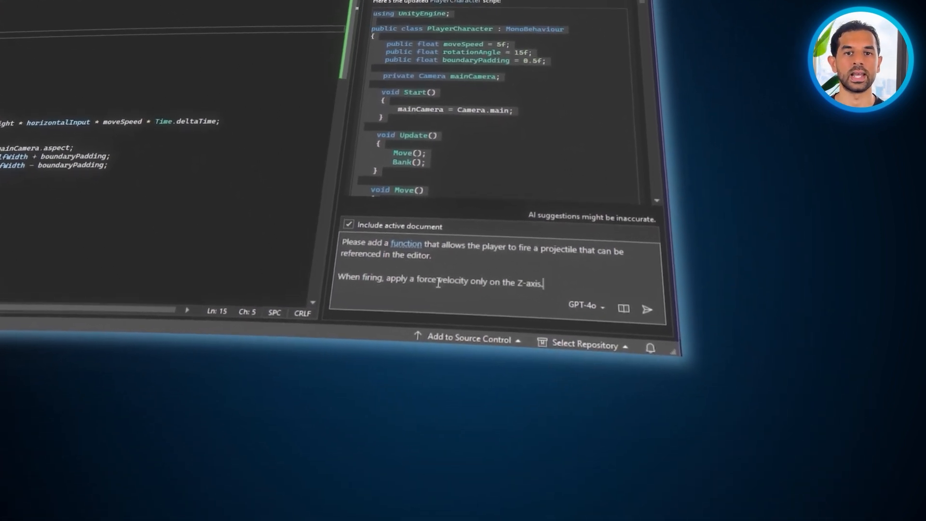
type("Lastly, add a")
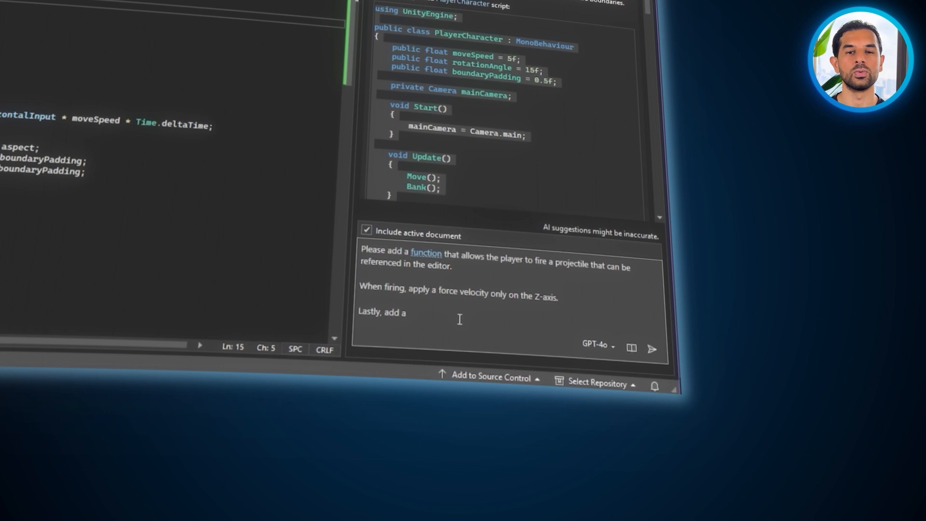
type("Destroy function if an object hits the player's coll")
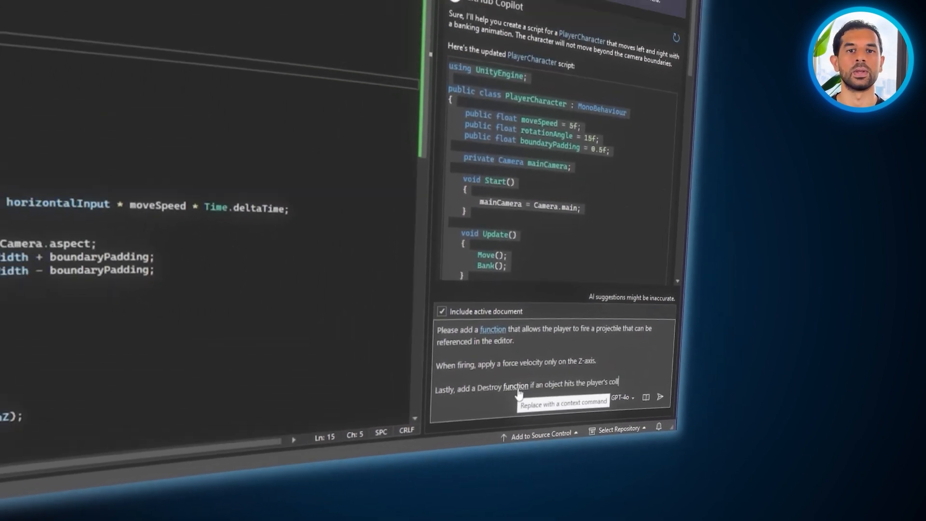
left_click(659, 396)
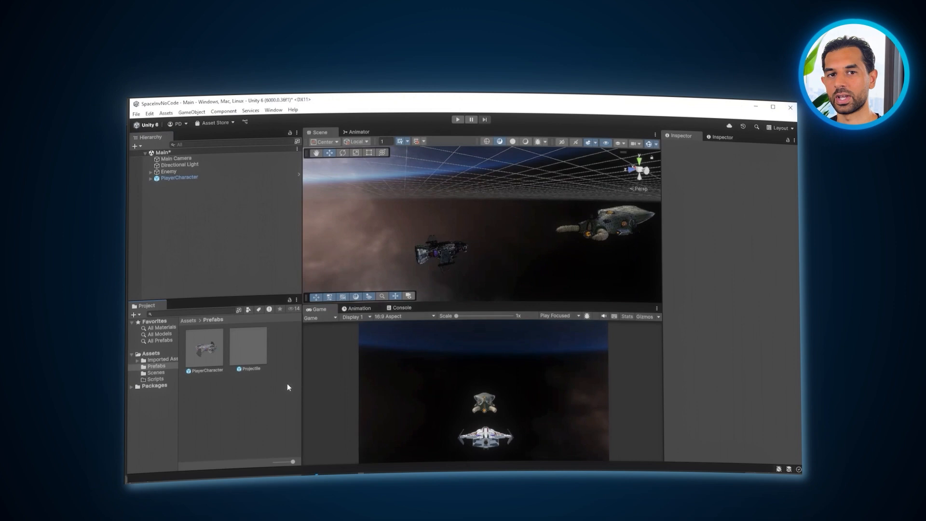
Return to Visual Studio to review Copilot's FireProjectile answer along negative Z
left_click(248, 345)
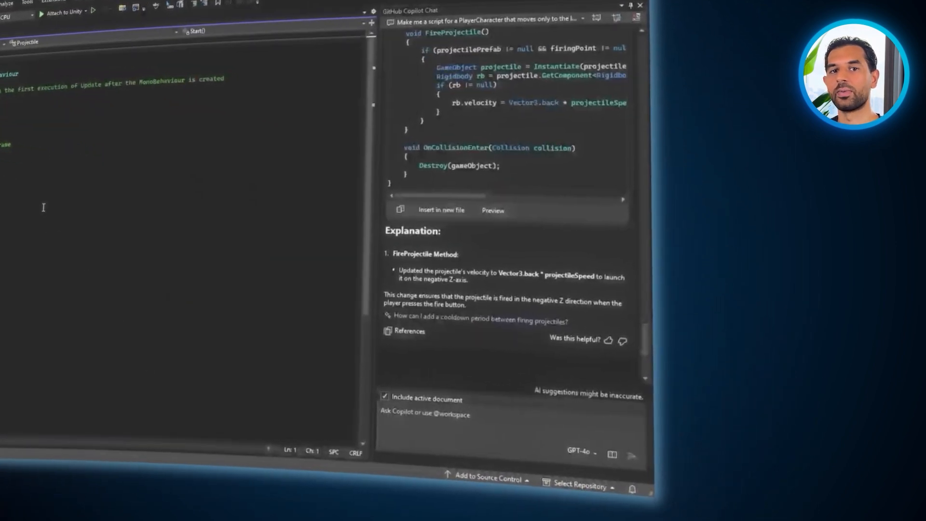
Request from Copilot a Projectile script self-destroying on collision or at a fixed distance
type("Please create me a")
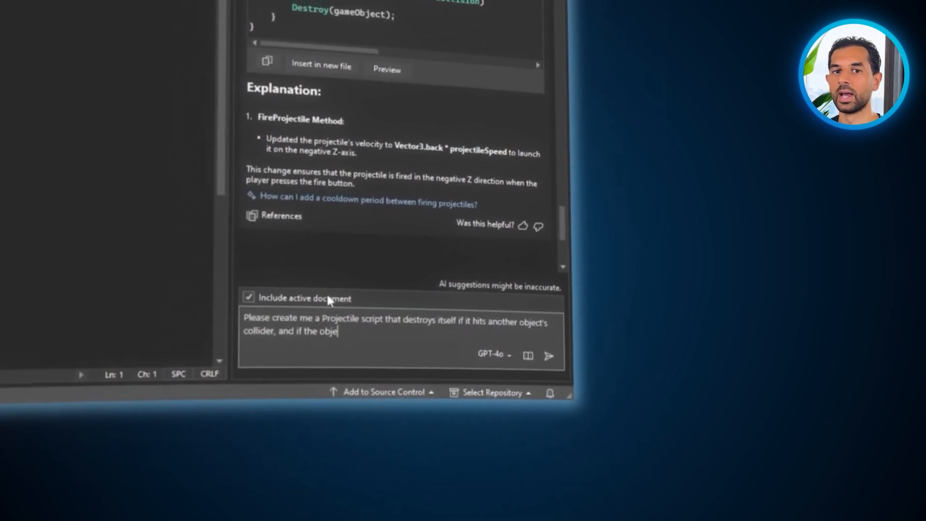
type("ct reaches a fixed dista")
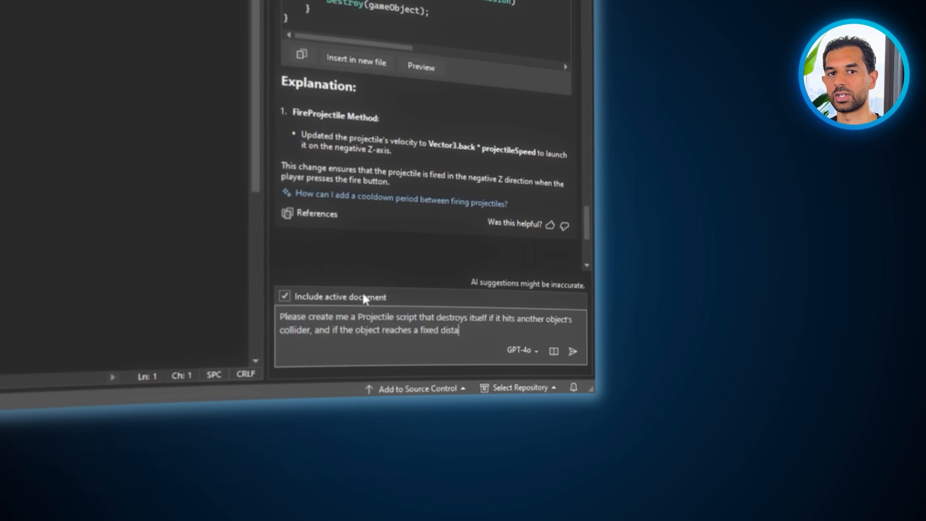
type("nce.")
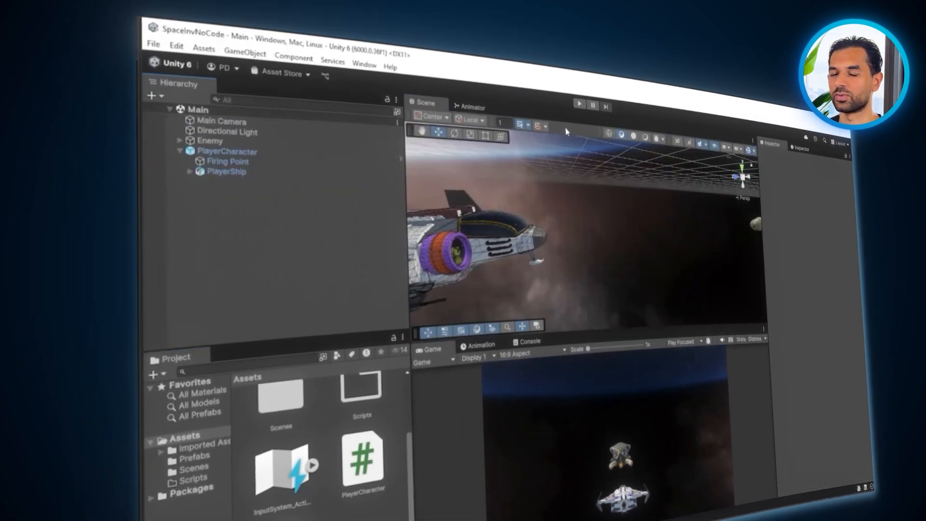
Select the Enemy ship to begin adding a component
left_click(578, 103)
type("r")
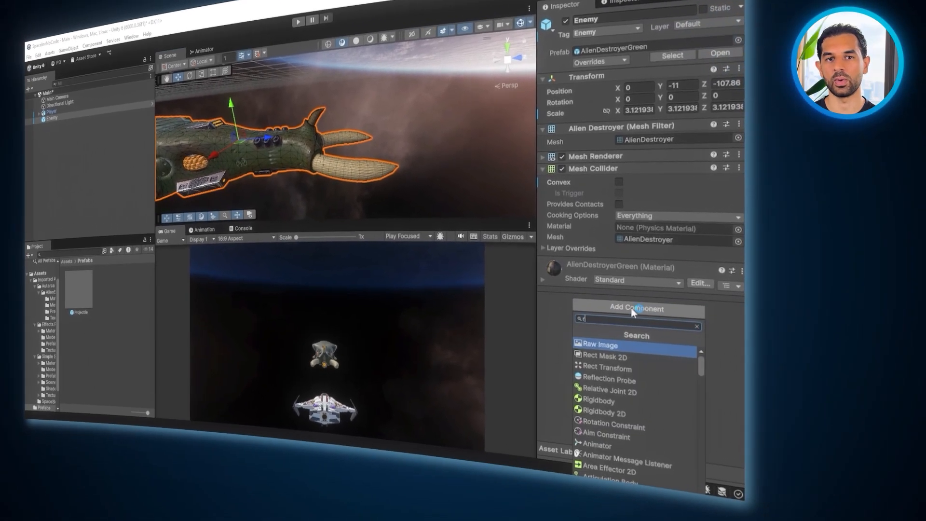
Add a new Enemy script component to the Enemy ship
left_click(598, 402)
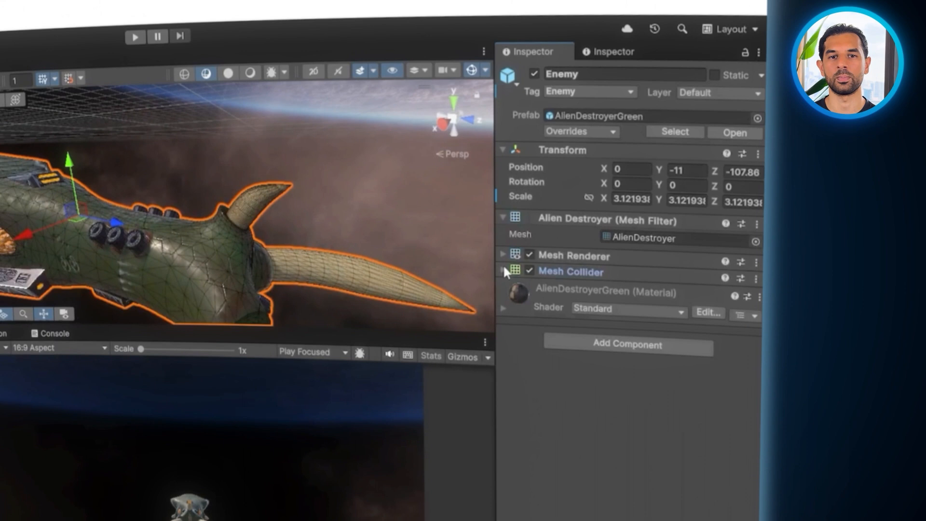
left_click(503, 271)
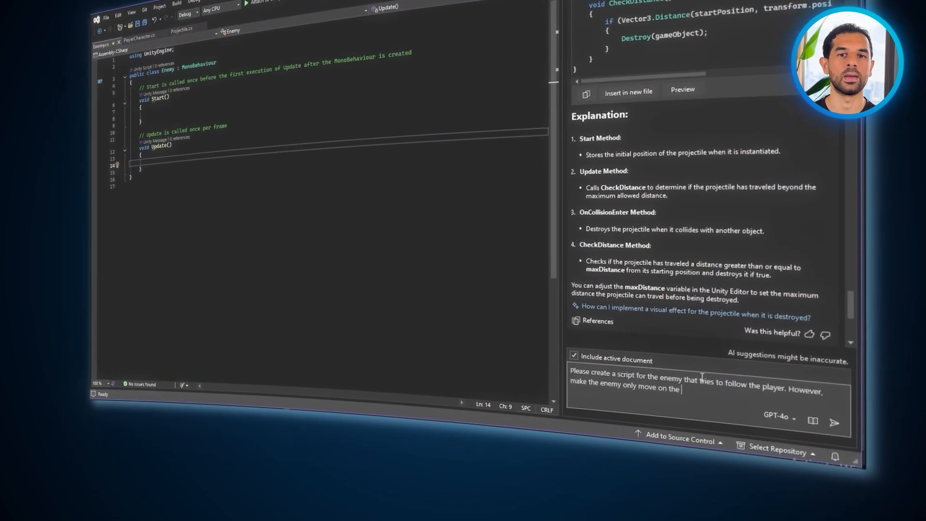
Send Copilot the request for the enemy to follow the player along X within camera bounds
type("X")
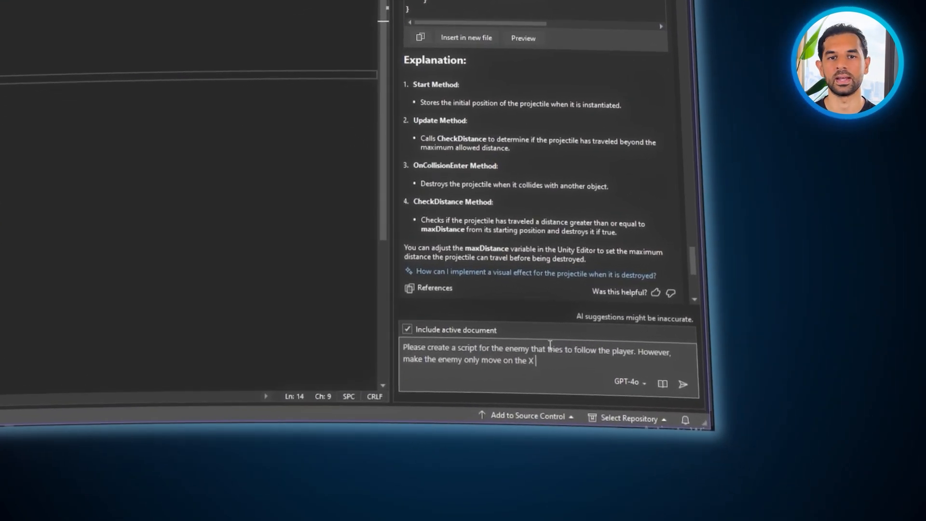
type("axis and within the")
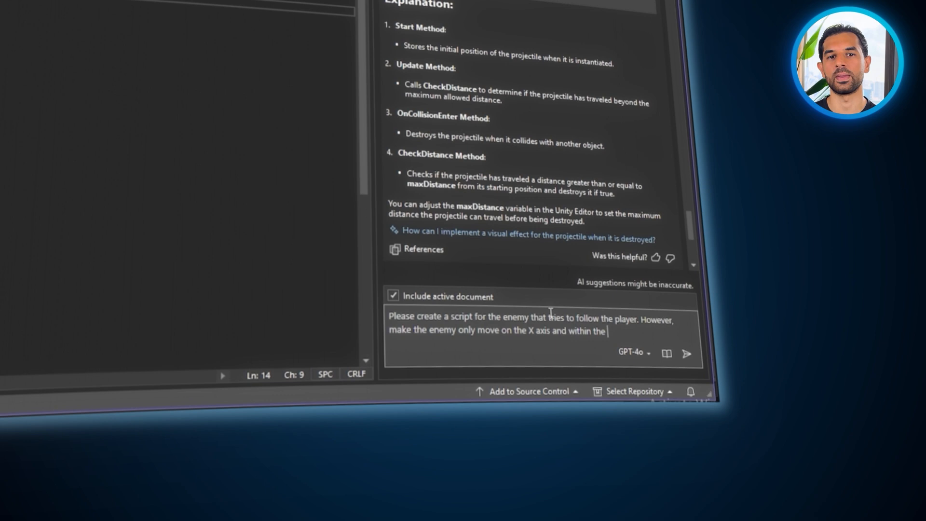
type("boundaries of the camera.")
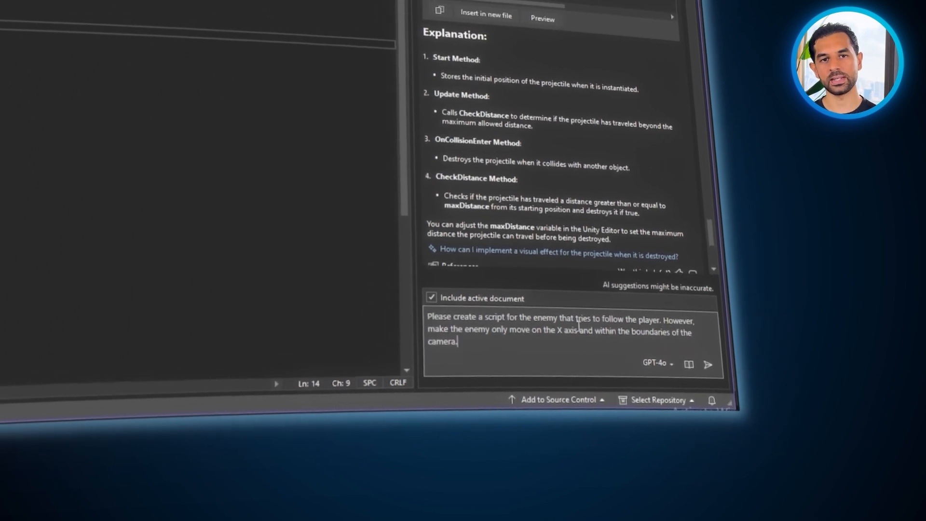
left_click(708, 364)
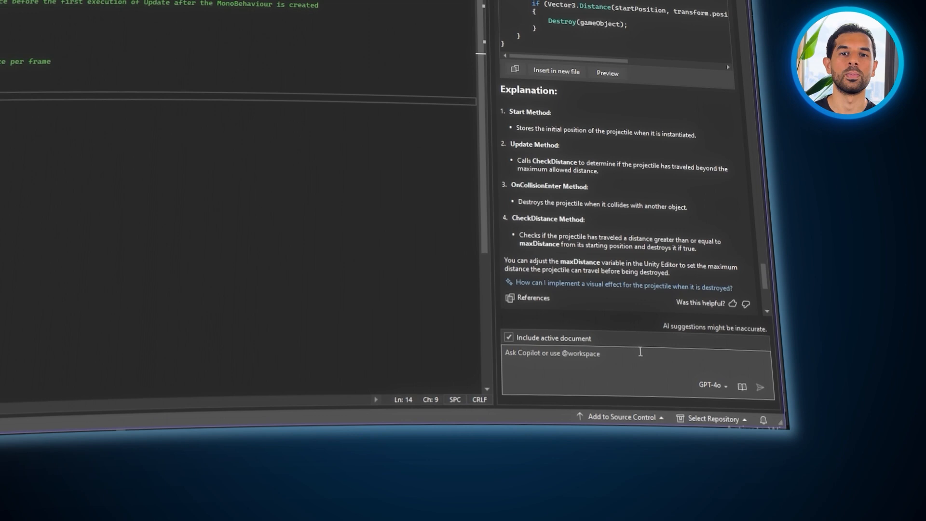
Draft a follow-up prompt for an enemy that follows and unpredictably fires at the player
type("Please create a script for the enem")
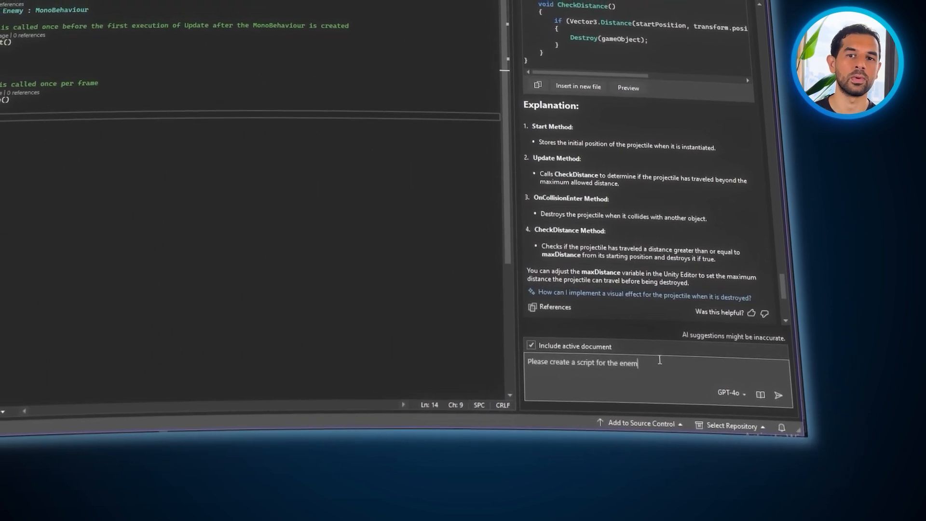
type("y that")
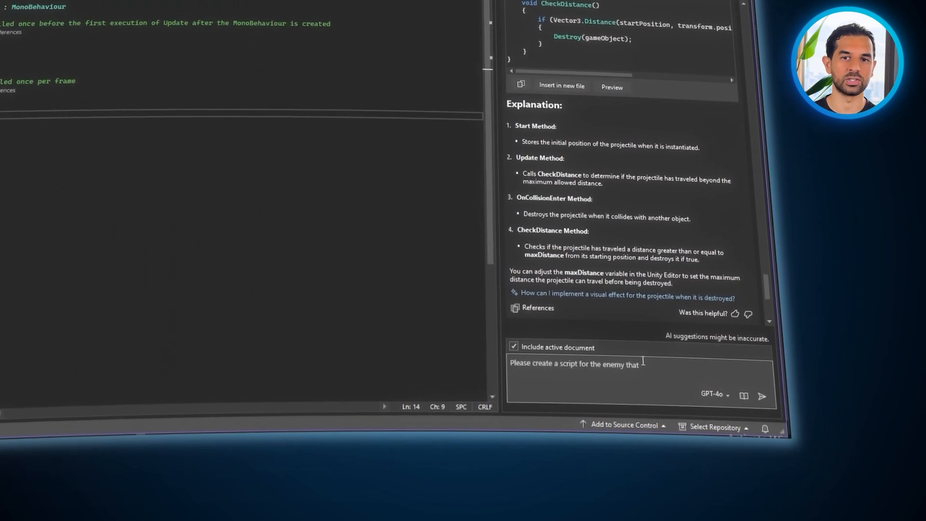
type("tries to fo")
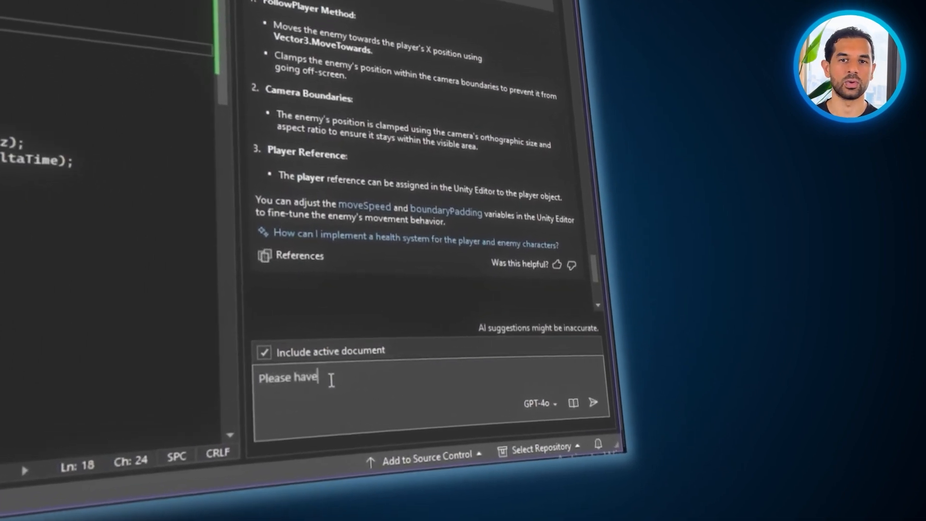
type("the enemy also fire a projectile a")
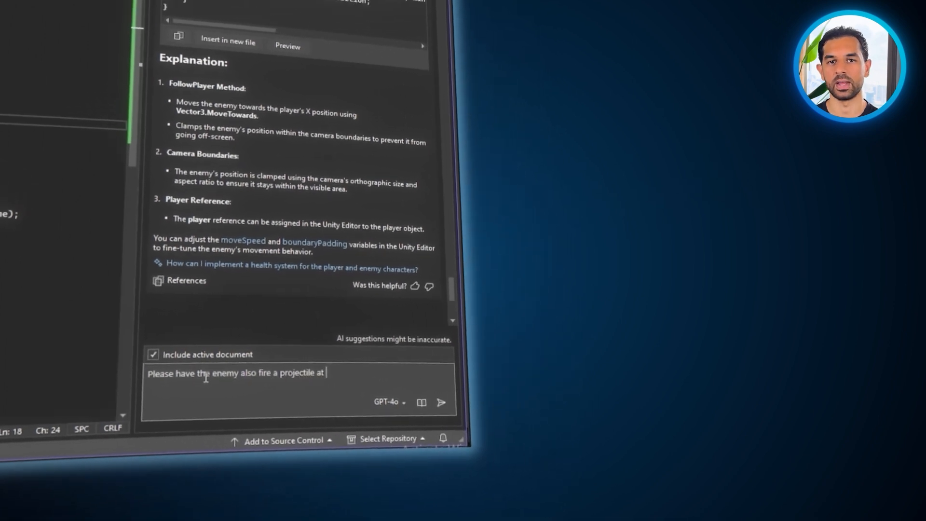
type("the player. However, make the fire rate random")
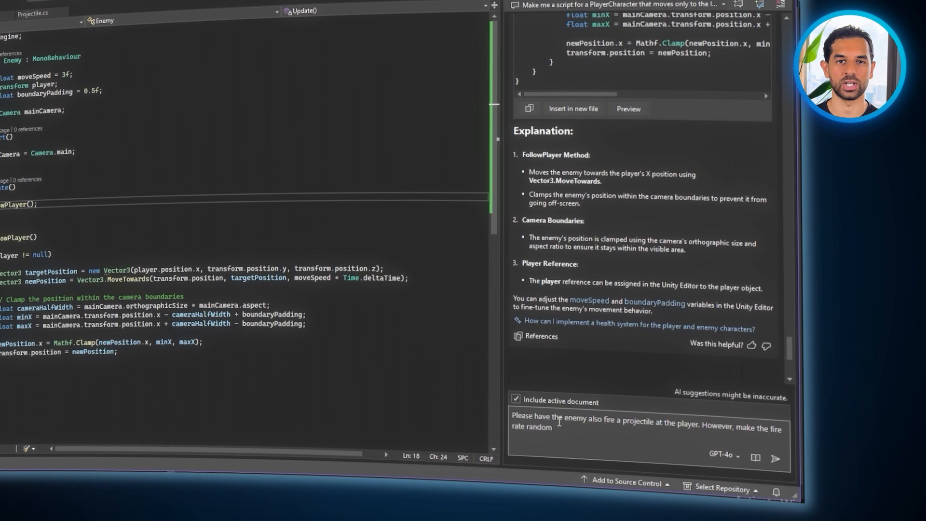
type("and unpred")
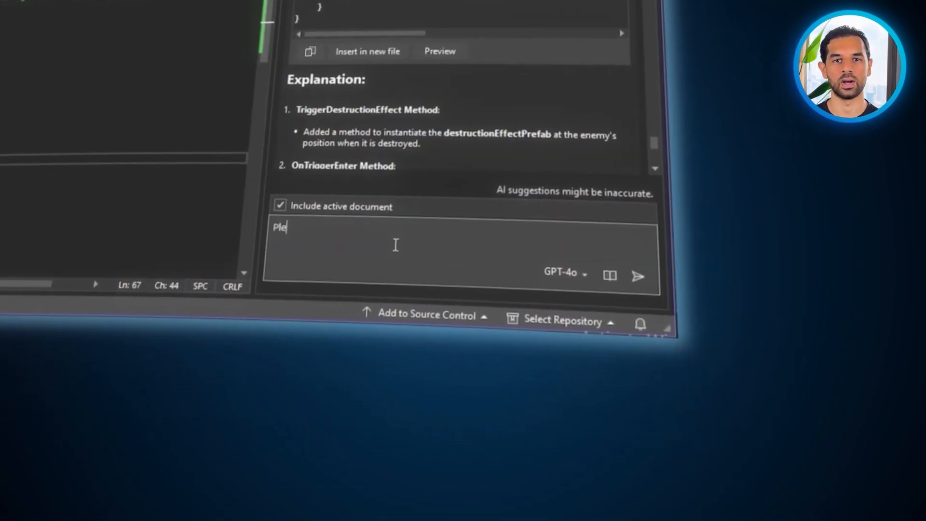
Ask Copilot to instantiate a particle effect prefab whenever the enemy is destroyed
type("ase add a partic")
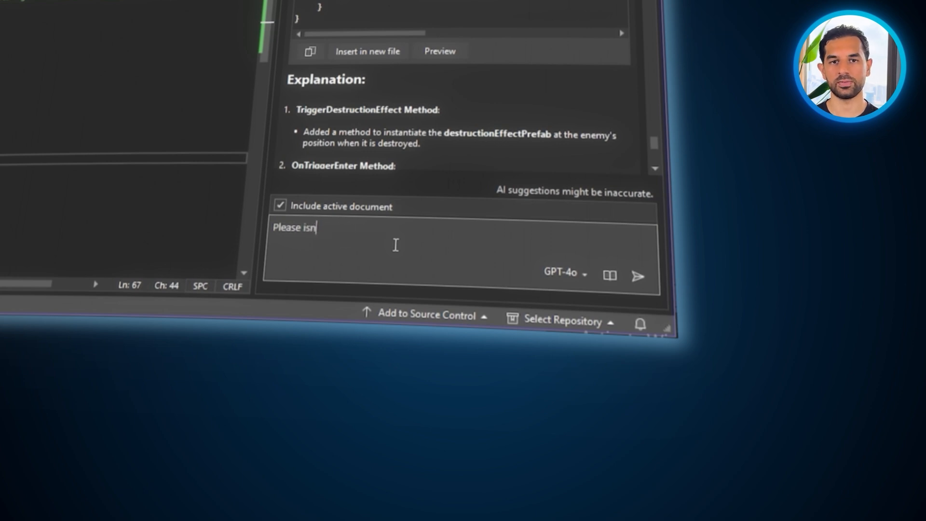
type("stantiate a particle")
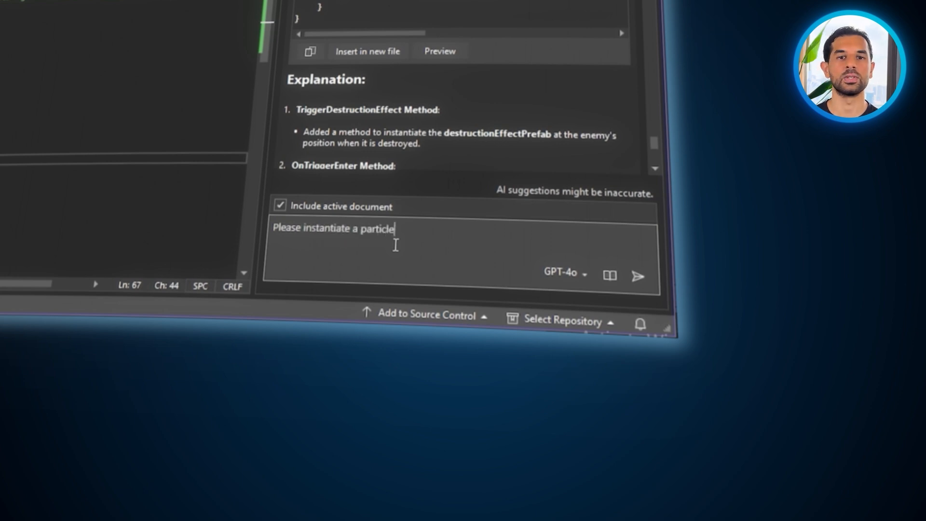
type("effect prefab whenever t")
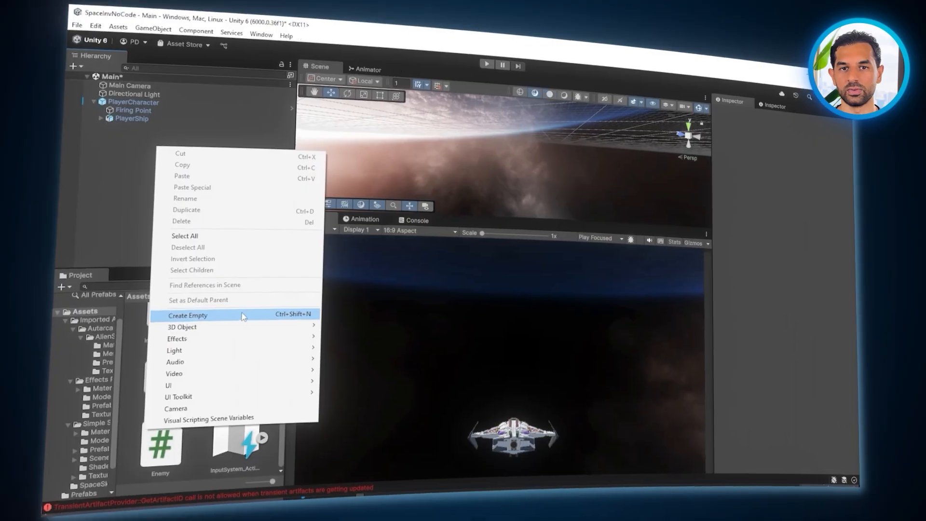
Create an empty EnemyControl object and attach a new EnemyControl script to it
left_click(188, 314)
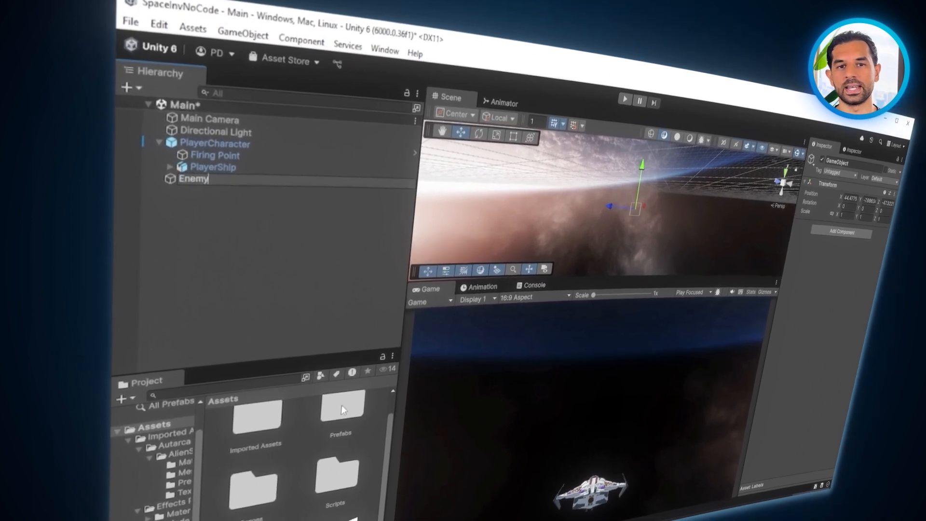
type("Control")
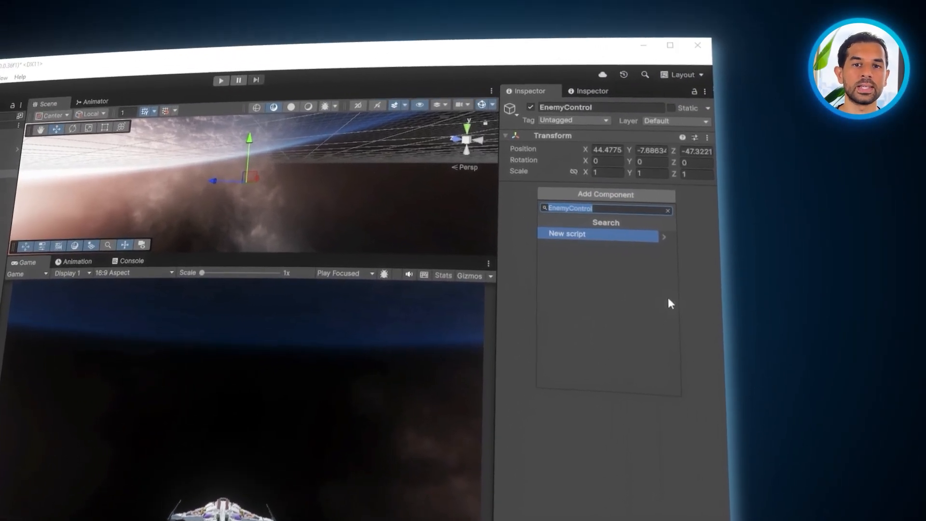
left_click(598, 233)
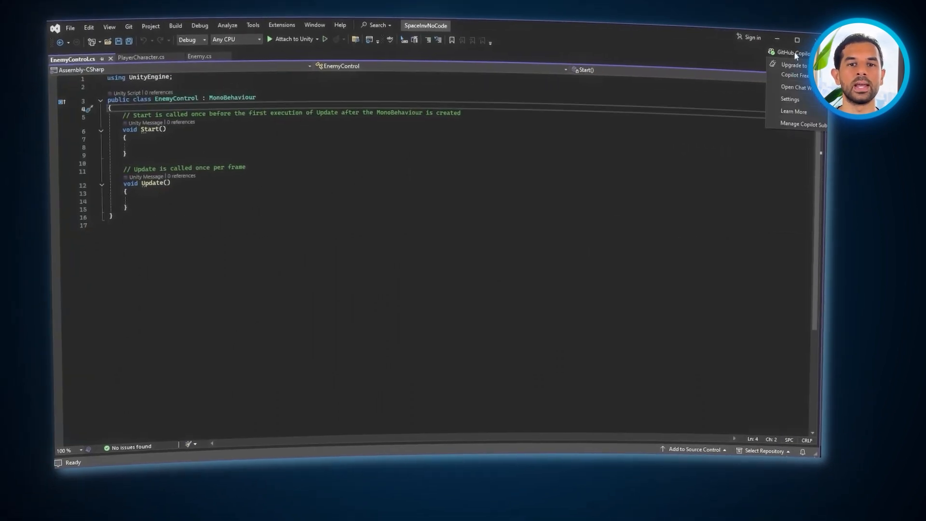
Ask Copilot to periodically spawn an enemy prefab at Y -11, Z -120 when no enemies remain
left_click(796, 87)
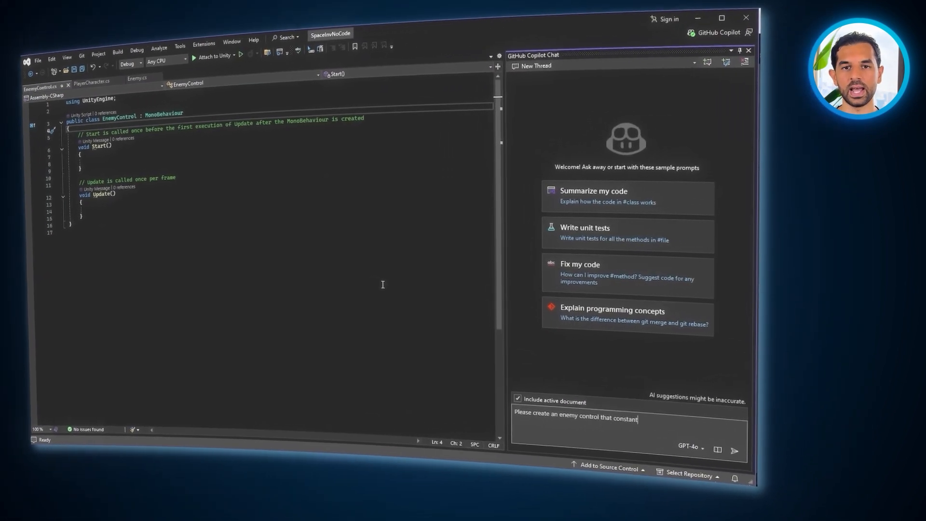
type("ly spawns an enemy prefab at a fixed -11 y")
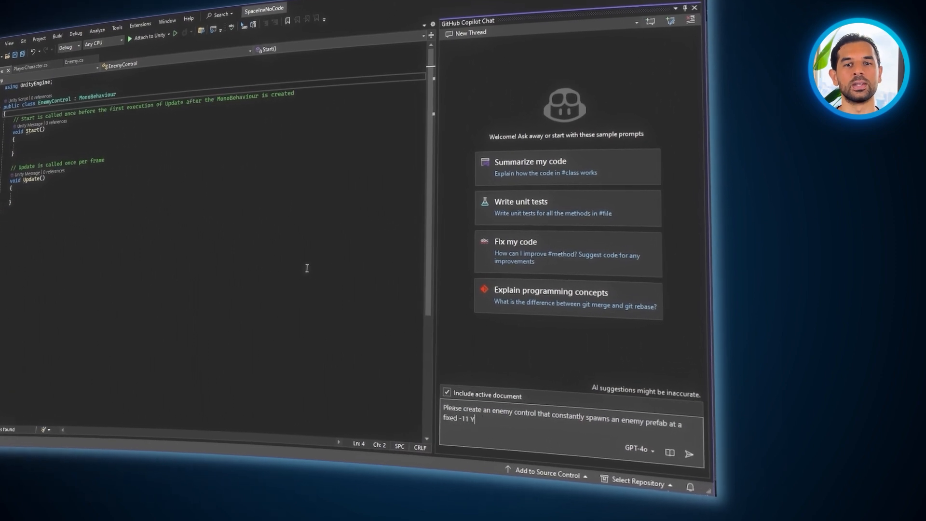
type("-Axis and -120 Z-Axis.")
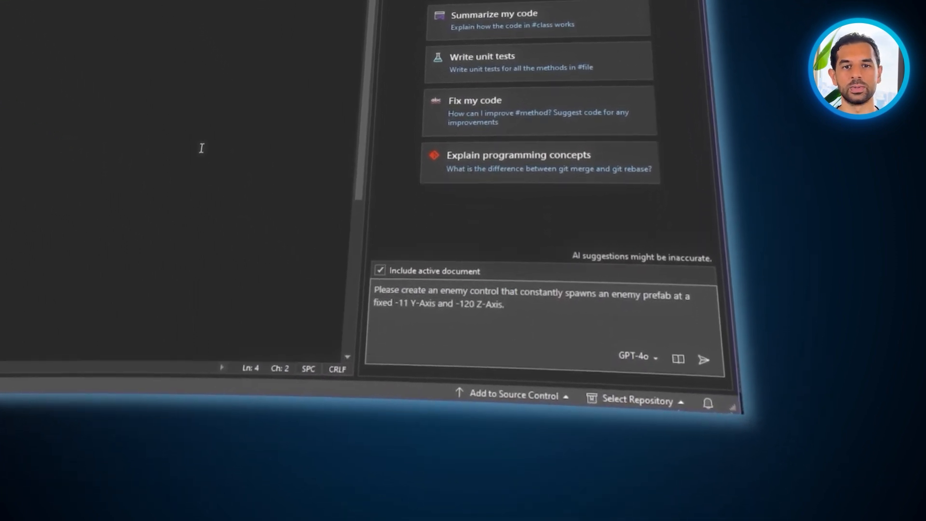
type("Periodically spawn enemies on random inter")
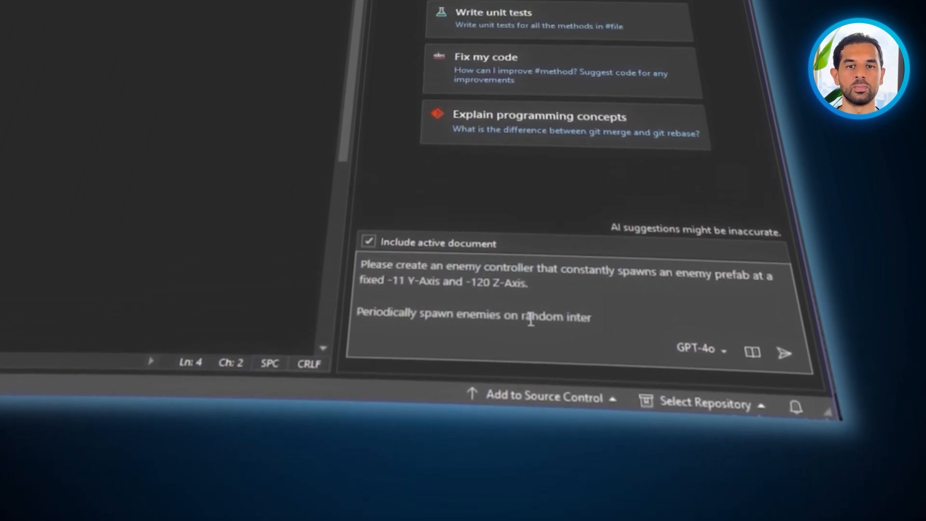
type("if there's no enemies")
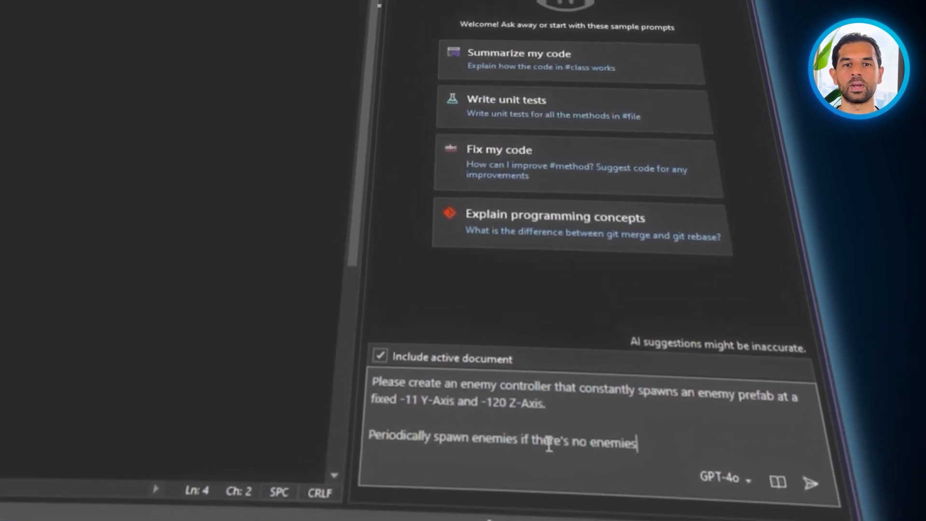
left_click(809, 483)
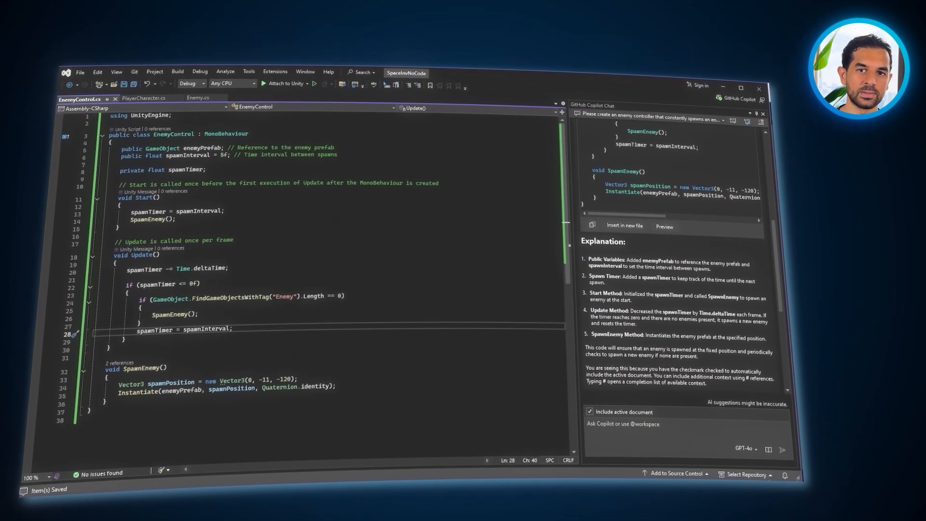